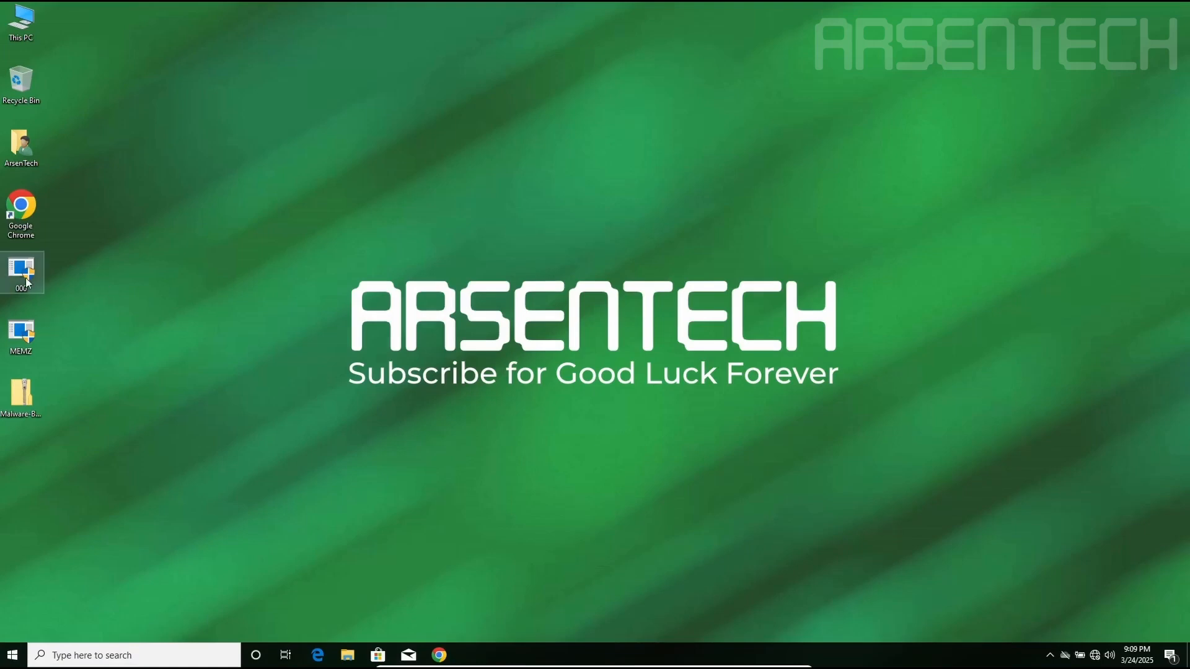
# Launch 000.exe from its desktop icon, raising a User Account Control prompt
pyautogui.doubleClick(21, 271)
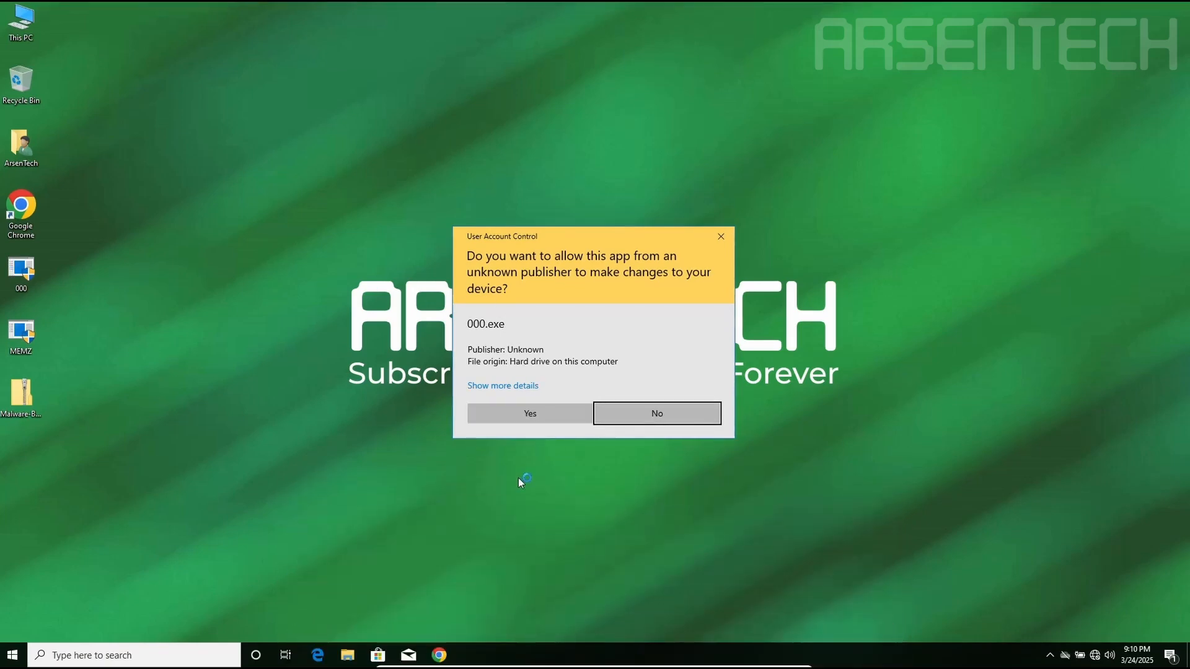
# Allow 000.exe through UAC so it floods the desktop with red UR NEXT icons
pyautogui.click(656, 414)
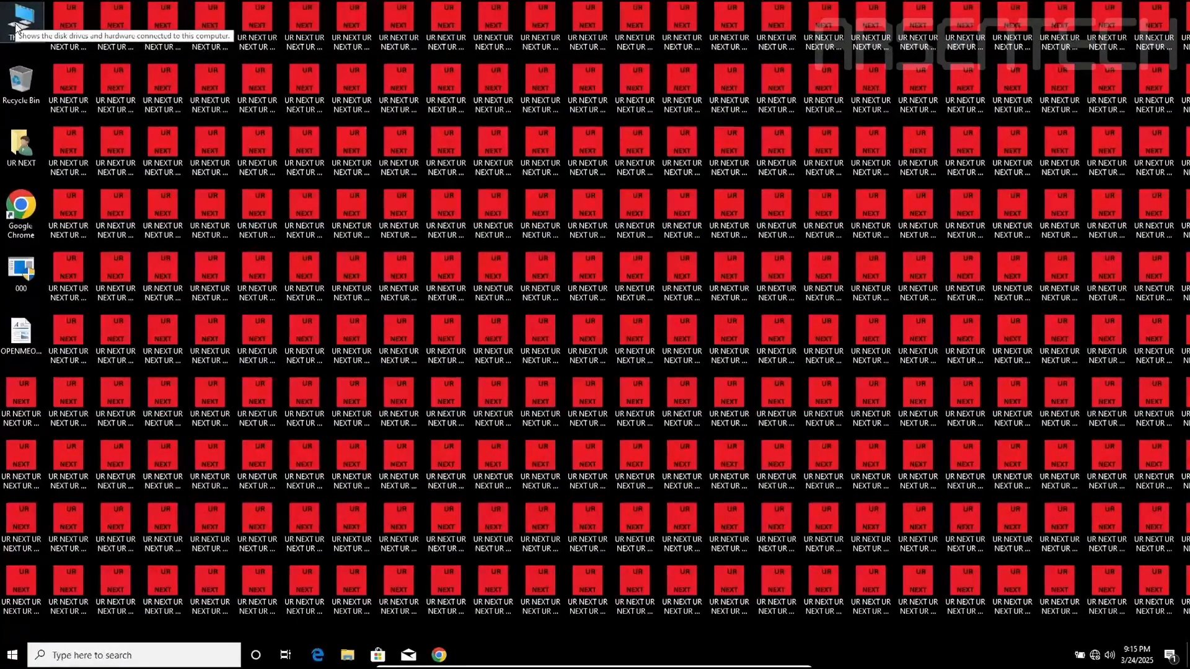
# Extract Malware-Battle-14 into Downloads with 7-Zip and launch MEMZ from the extracted files
pyautogui.rightClick(387, 231)
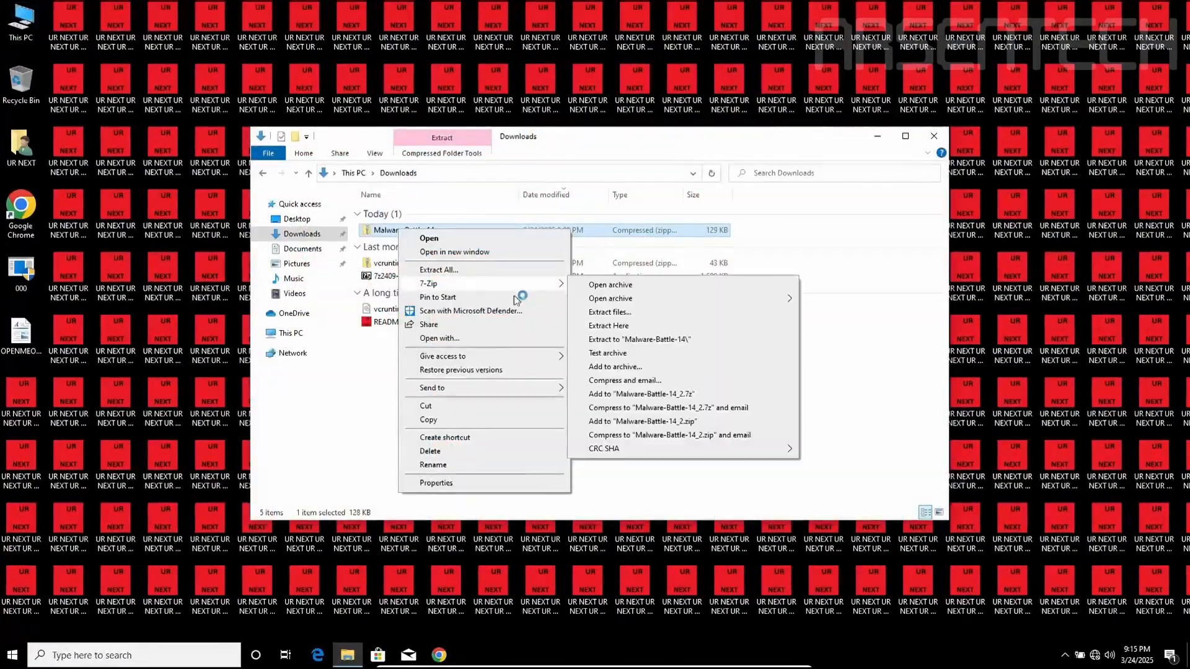
pyautogui.click(649, 455)
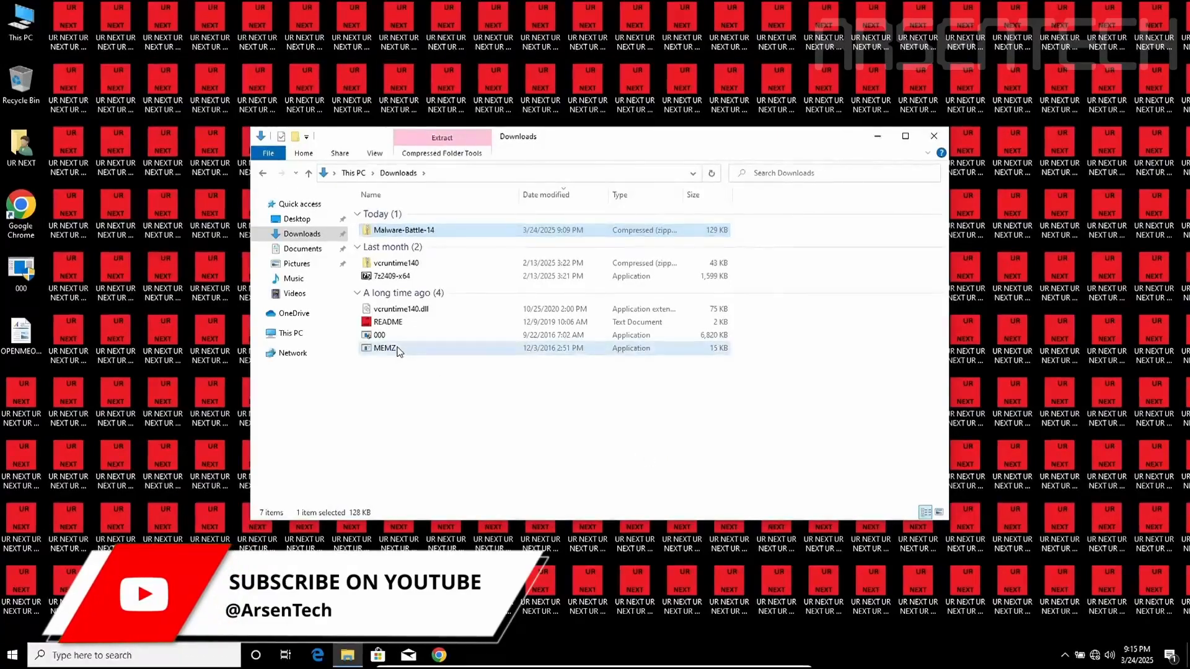
pyautogui.click(384, 347)
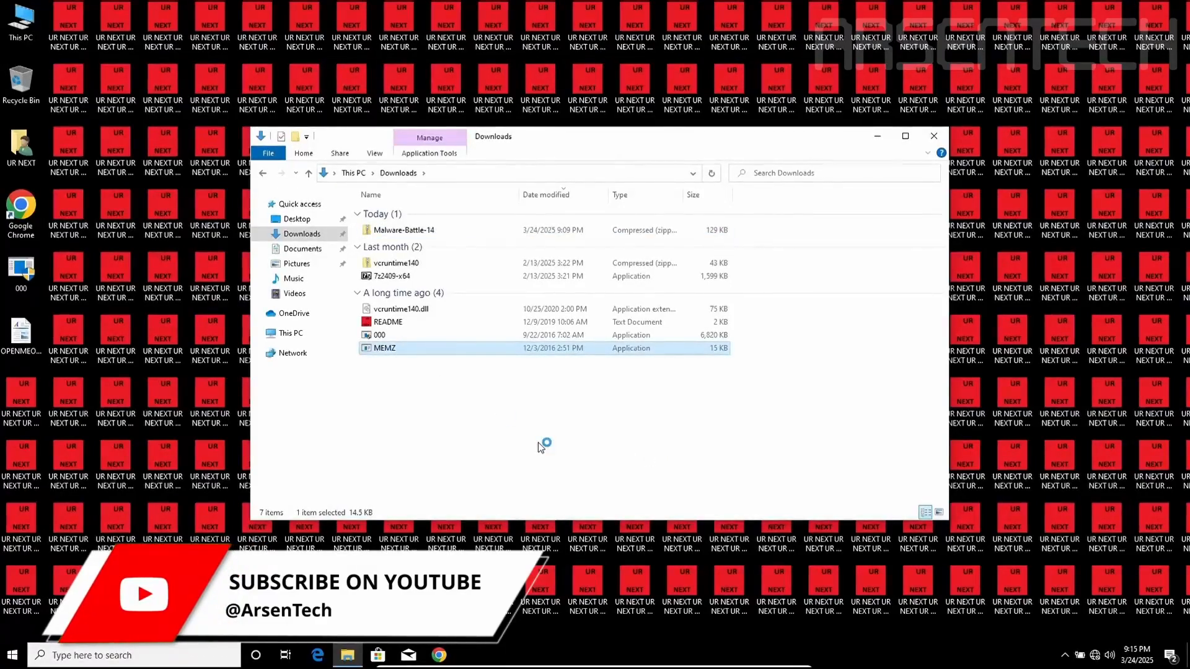
pyautogui.doubleClick(384, 347)
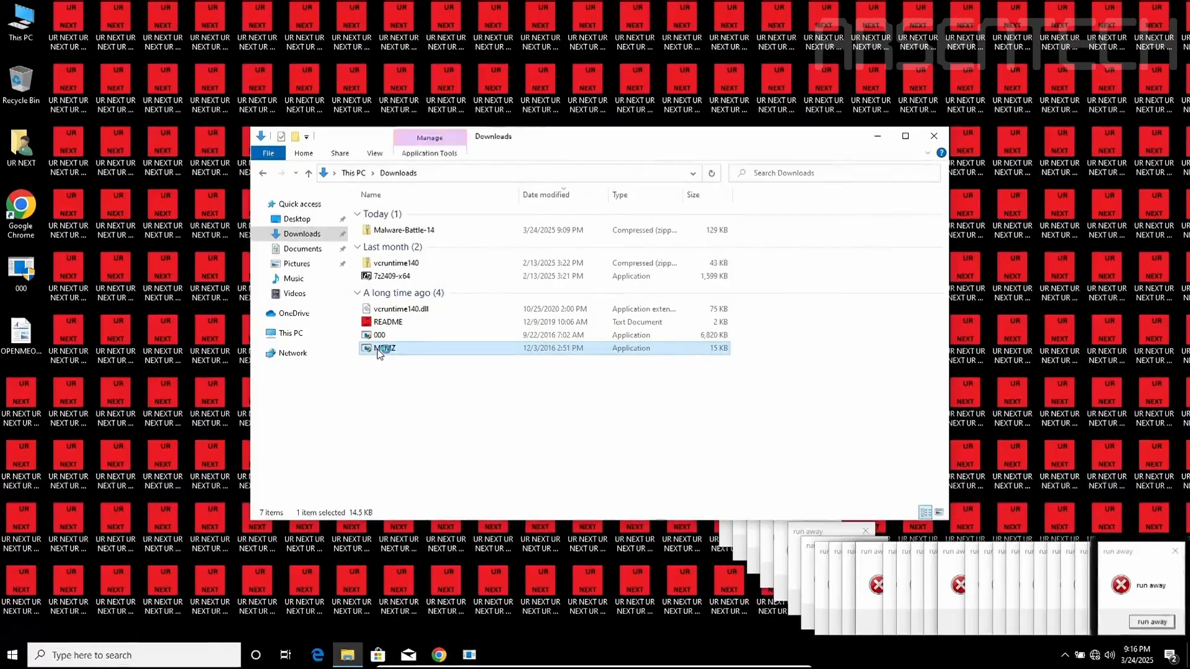
# Relaunch MEMZ, accept its malware warning and view the trojan note it opens in Notepad
pyautogui.doubleClick(384, 347)
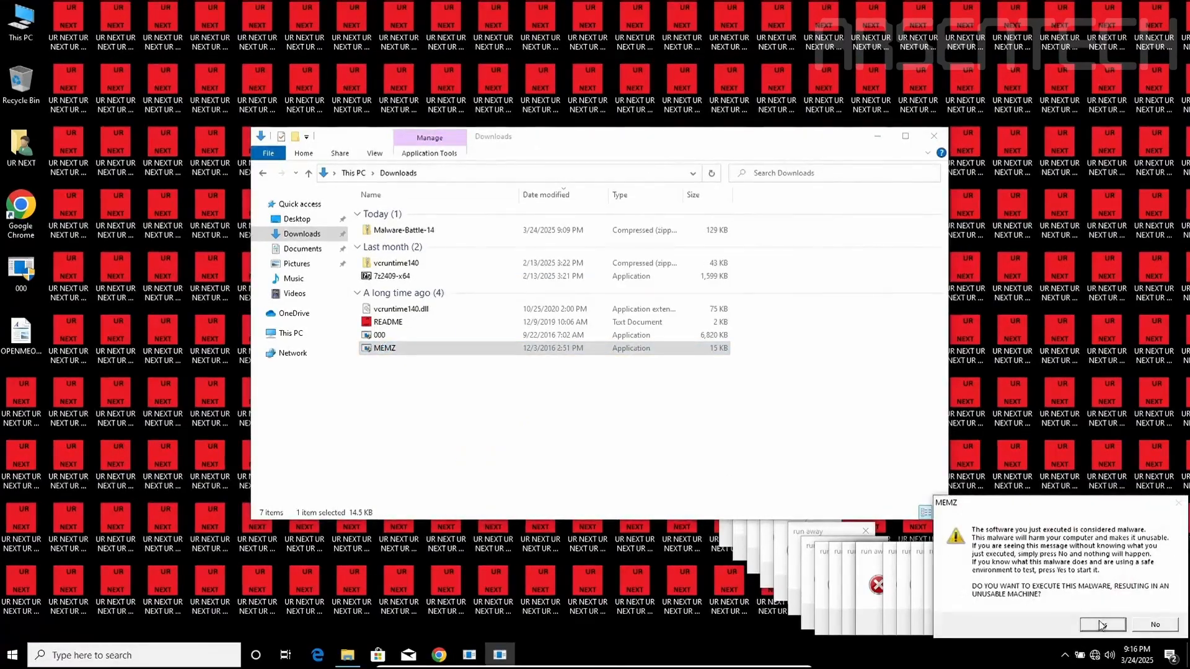
pyautogui.click(1101, 624)
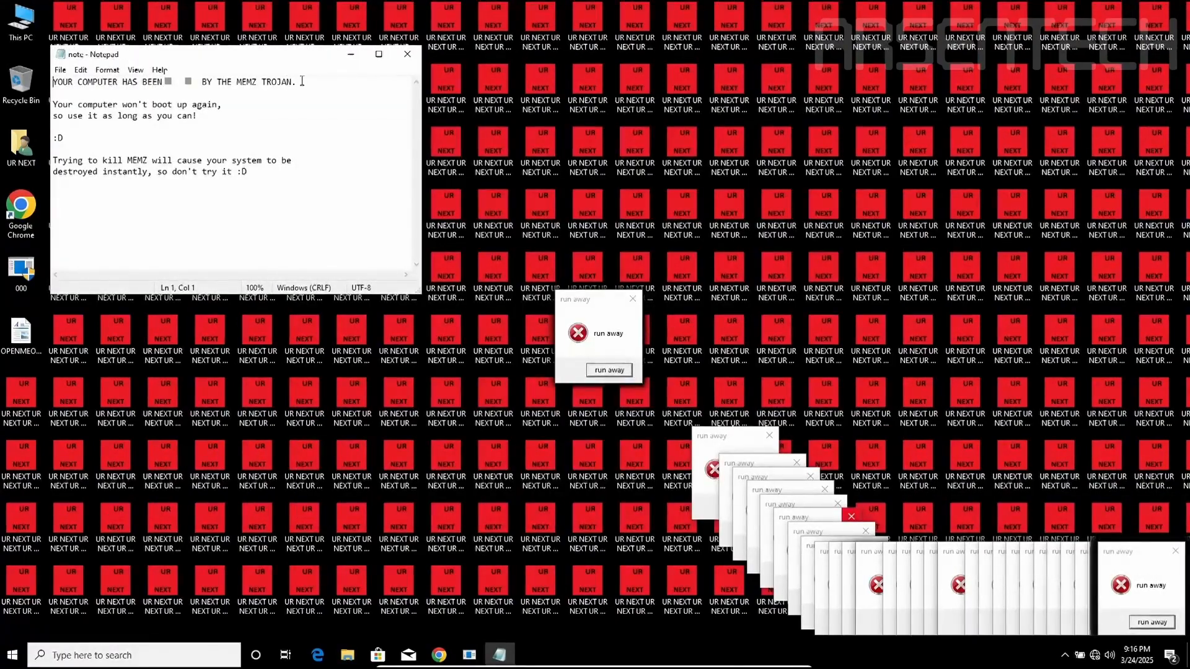
pyautogui.click(347, 654)
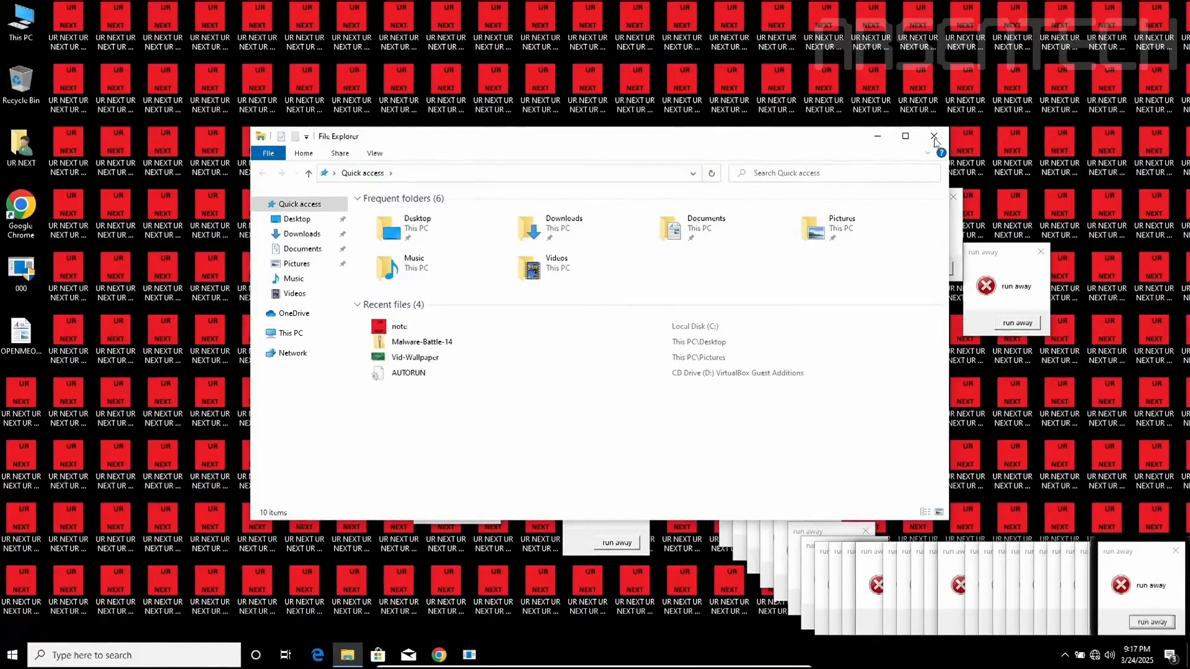
# Close File Explorer before running taskkill /f /im runaway.exe in Command Prompt
pyautogui.click(934, 136)
pyautogui.write('taskkill /f /im runaway.')
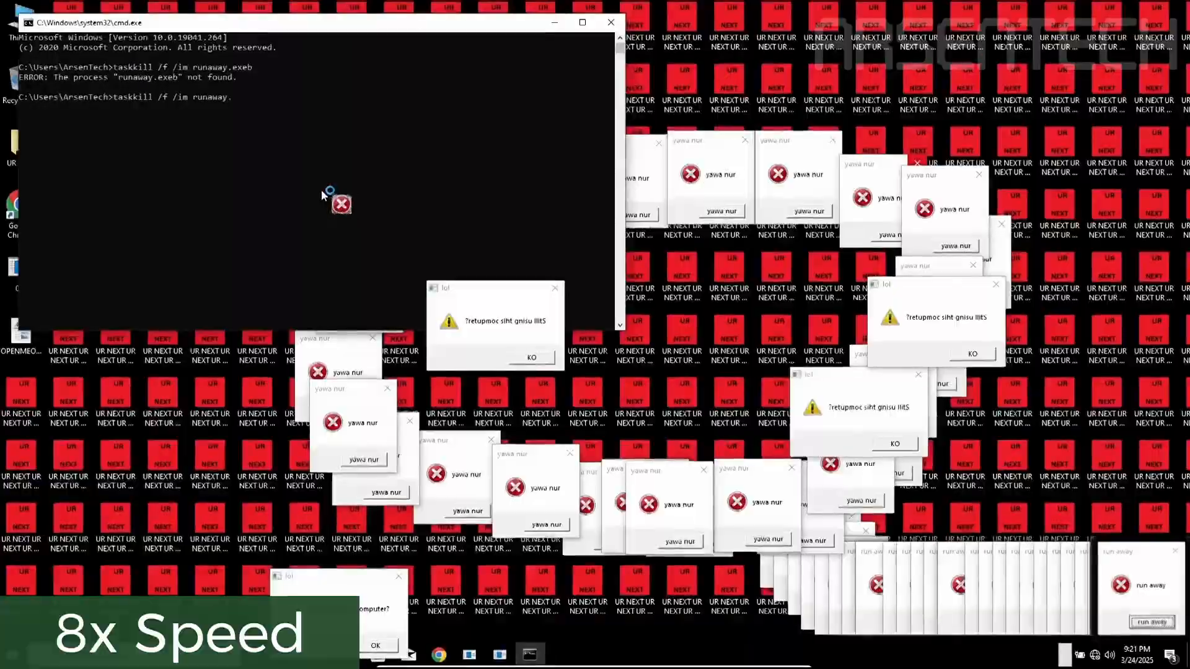
# Run the taskkill command, then confirm a VirtualBox reset that leaves the VM unbootable
pyautogui.press('enter')
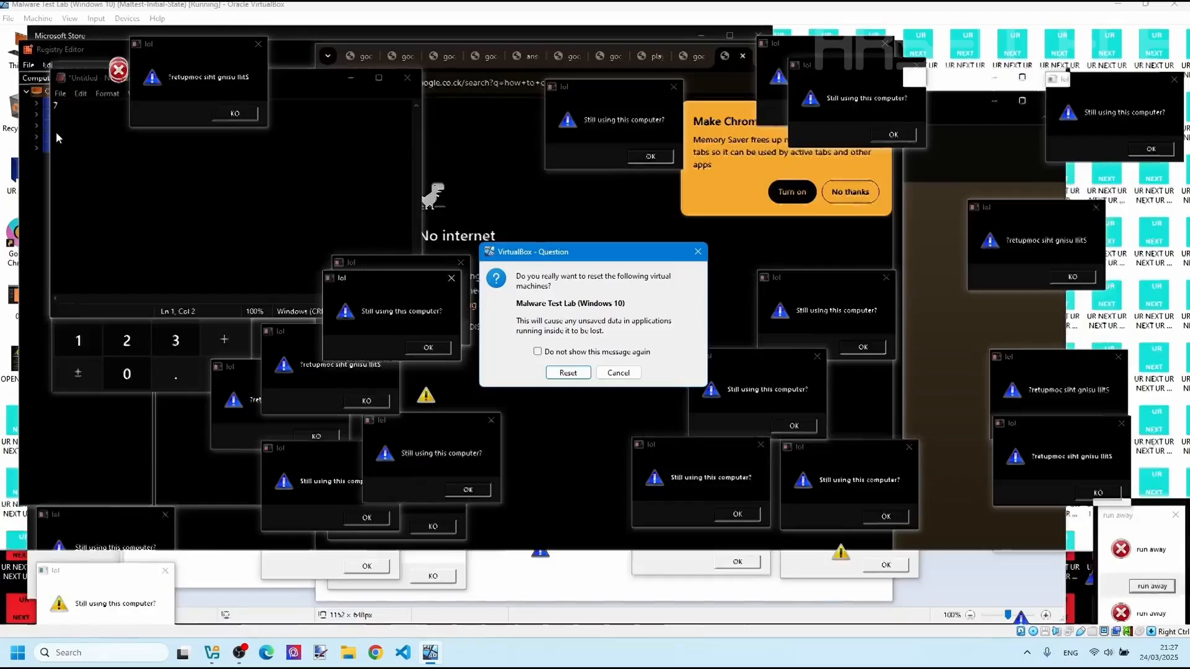
pyautogui.click(566, 373)
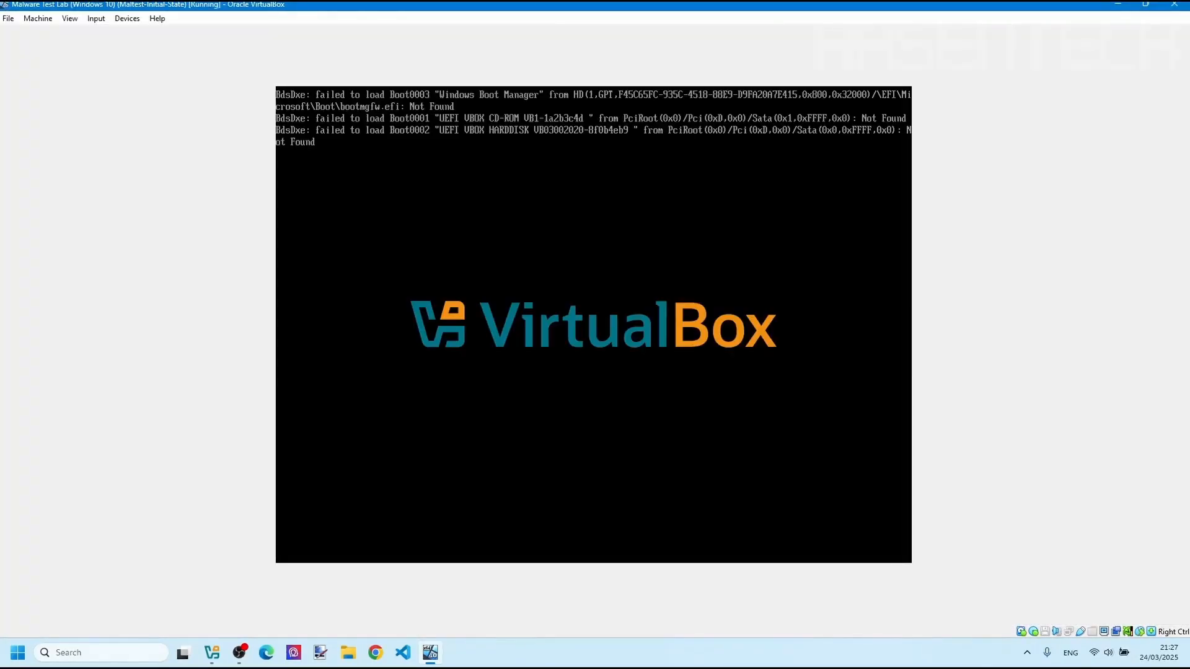